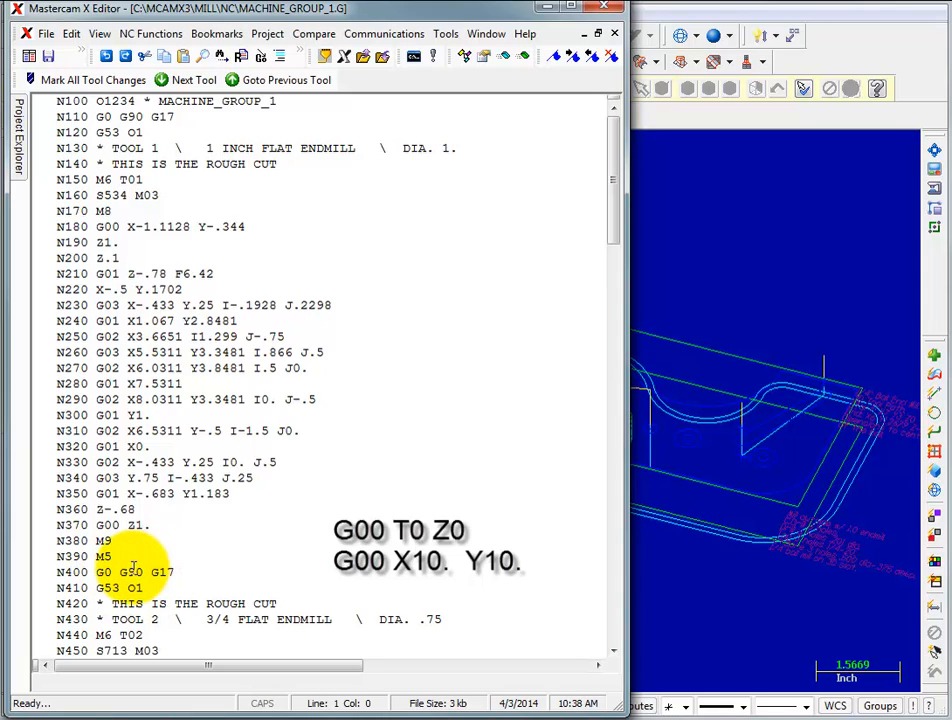
Review the NC file's end-of-program home move X10. Y10., then return to Mastercam X3
click(170, 572)
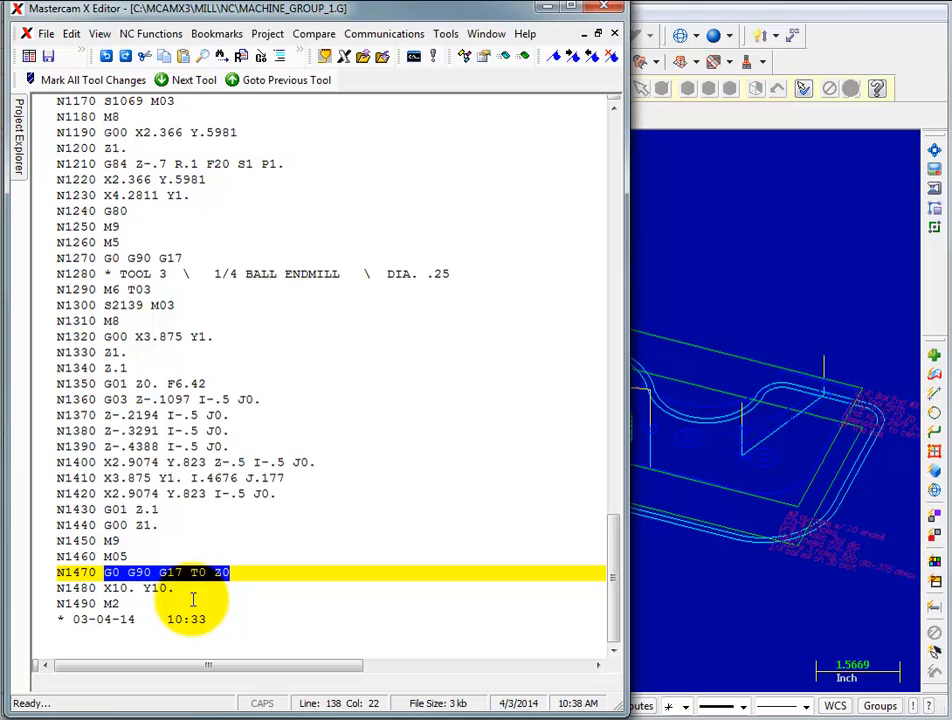
mouse_move(263, 593)
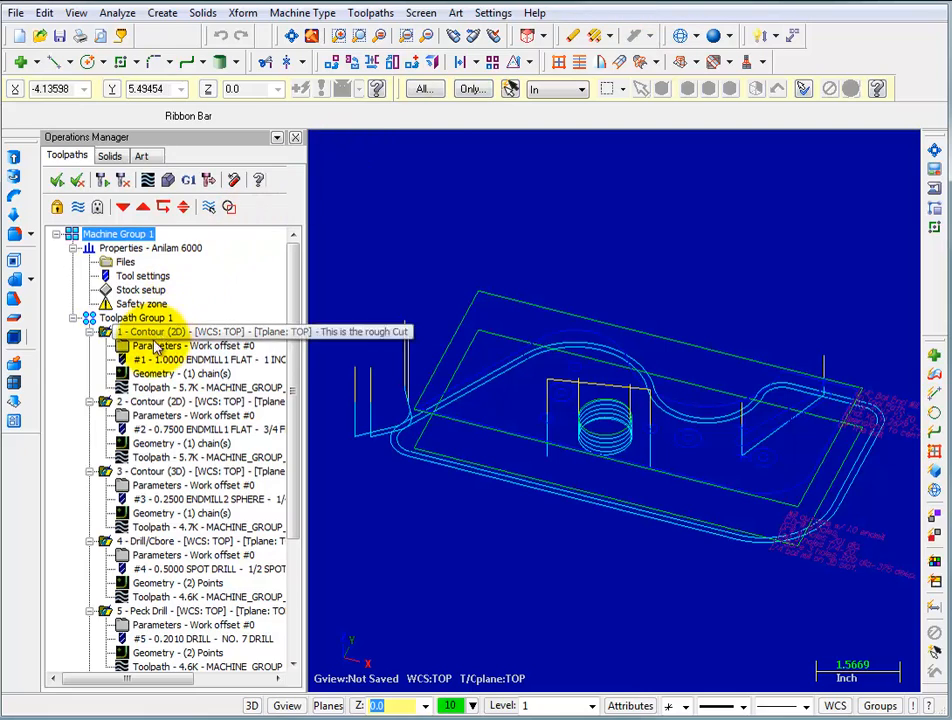
Open operation 1 Contour (2D) parameters and show its home position settings (currently 10.0)
double_click(157, 345)
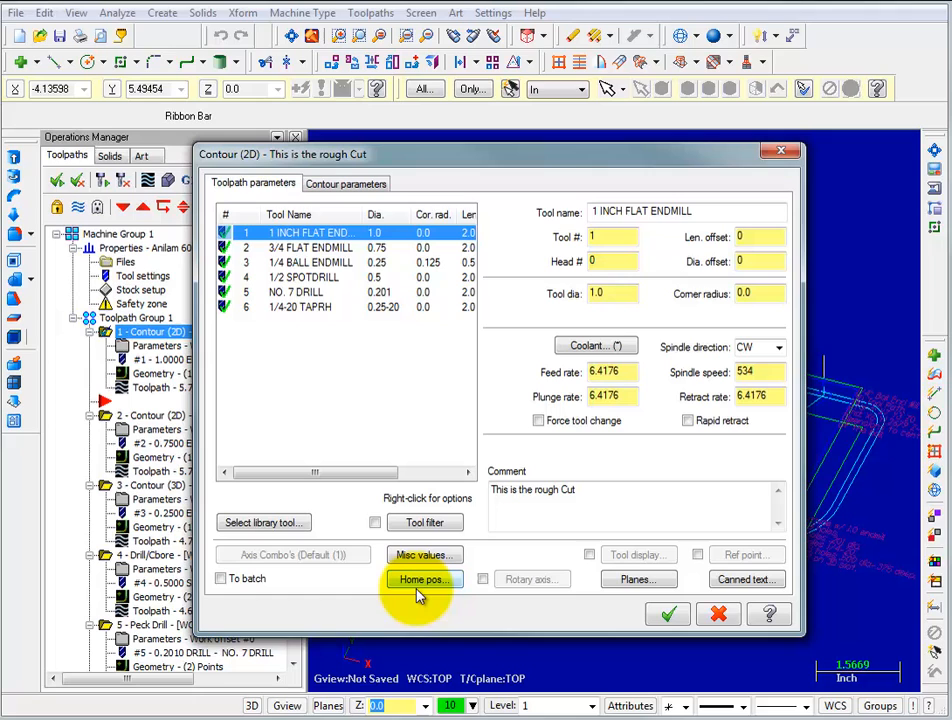
mouse_move(420, 595)
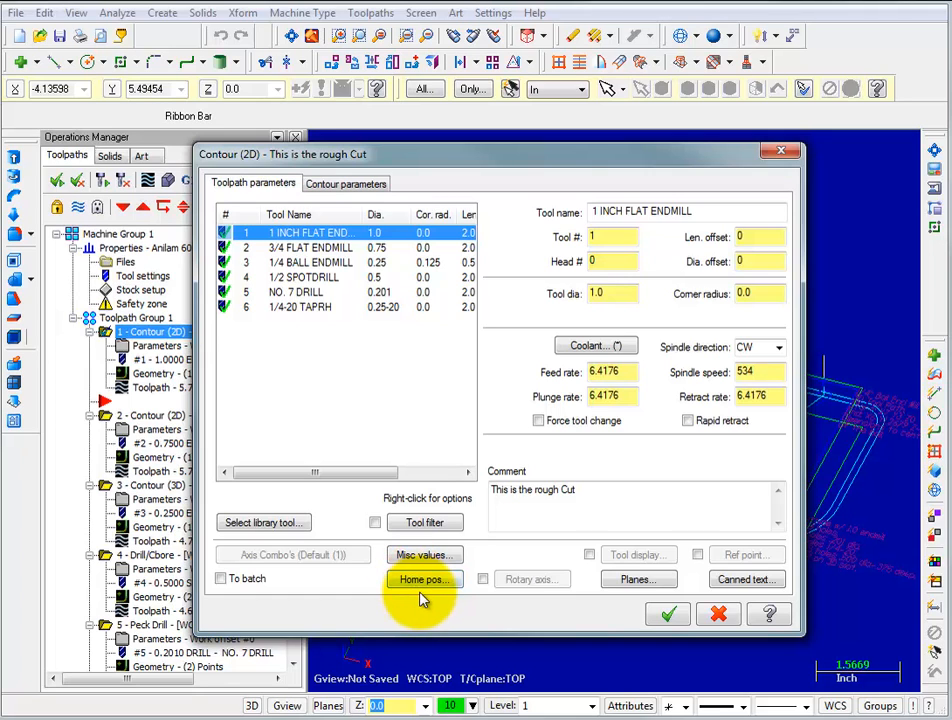
click(421, 579)
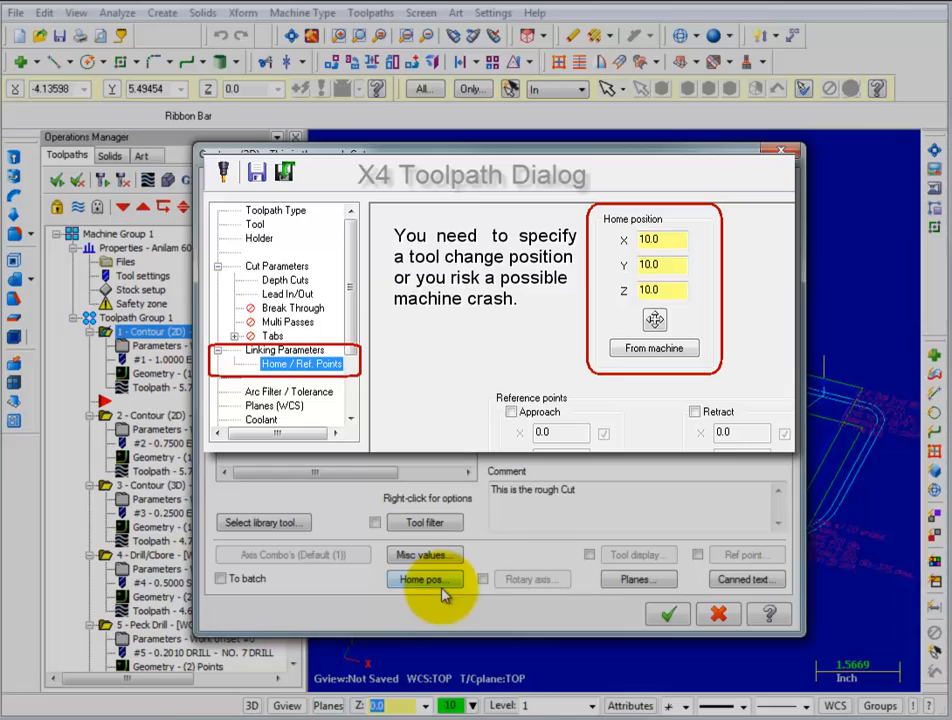
Set the rough-cut contour's user-defined home position to X 12, Y 3, Z 0
click(420, 579)
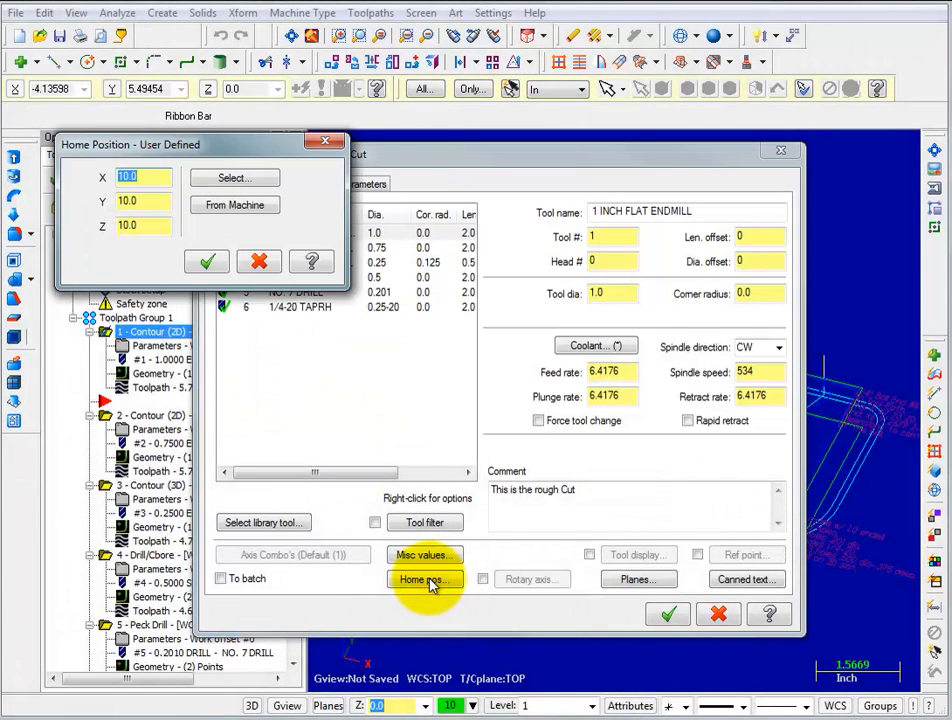
click(143, 225)
text(3)
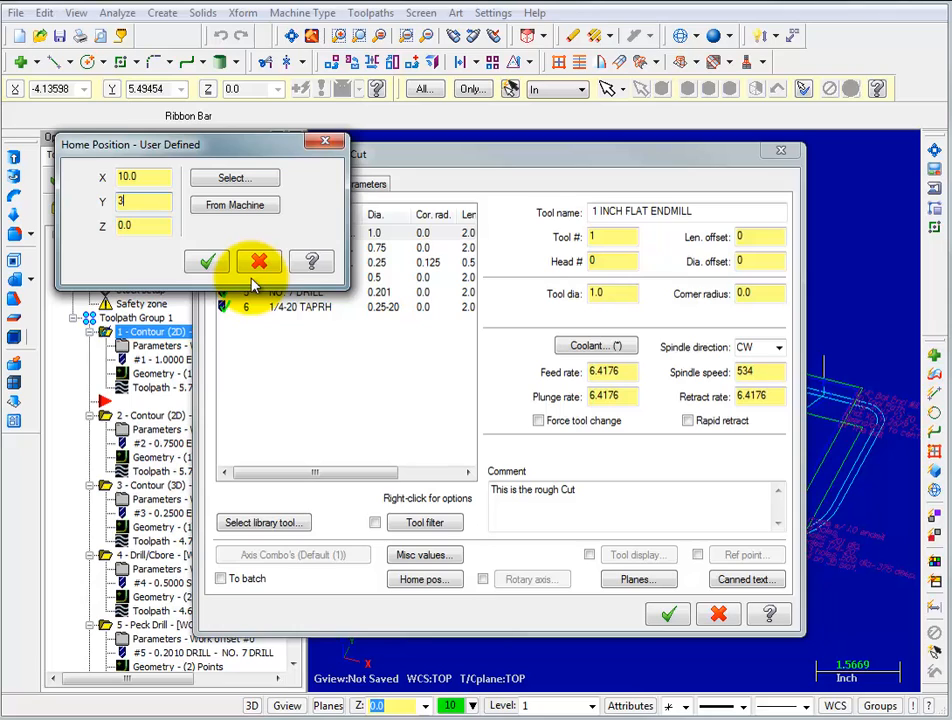
click(143, 177)
text(12)
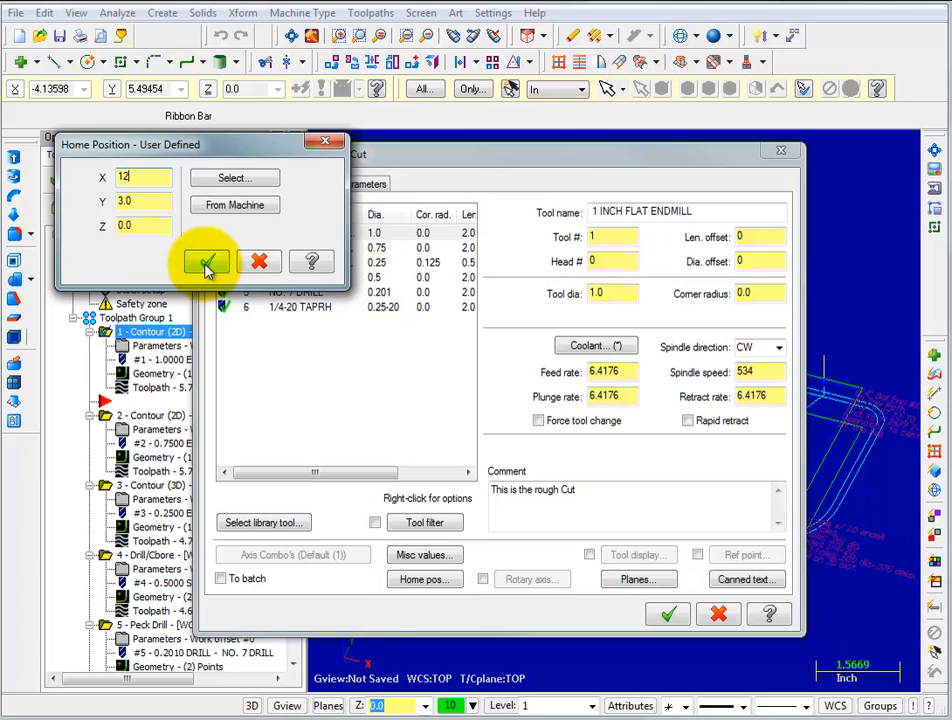
click(206, 261)
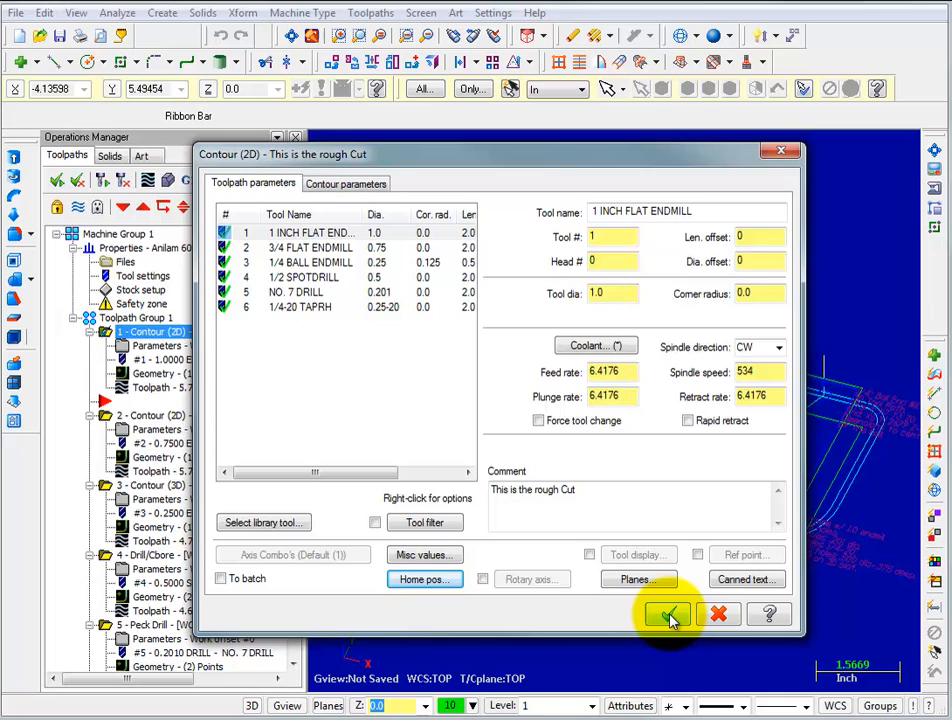
mouse_move(667, 614)
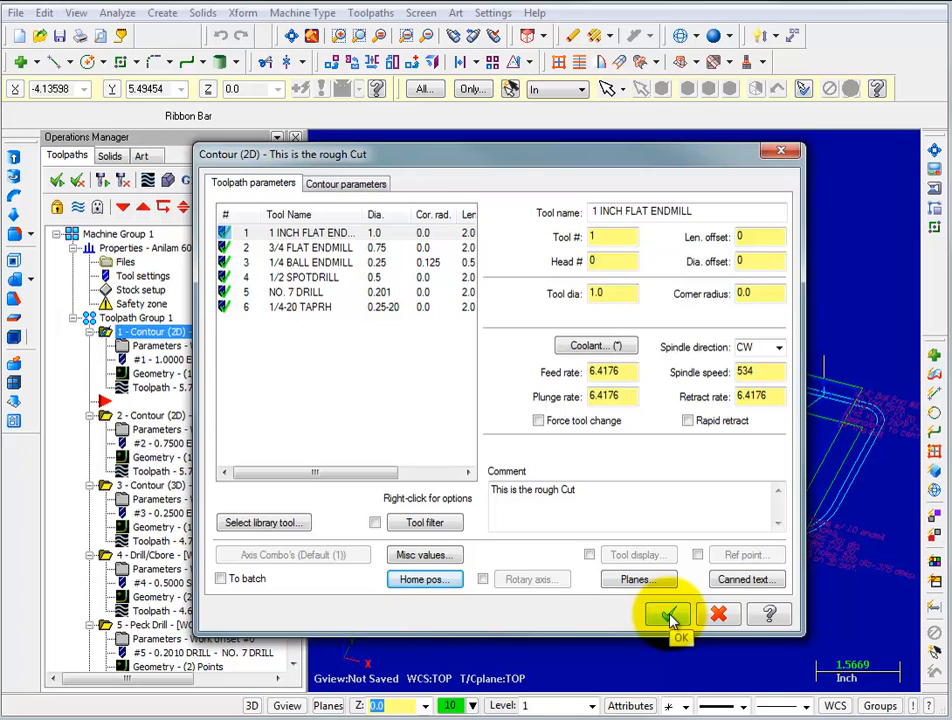
mouse_move(718, 614)
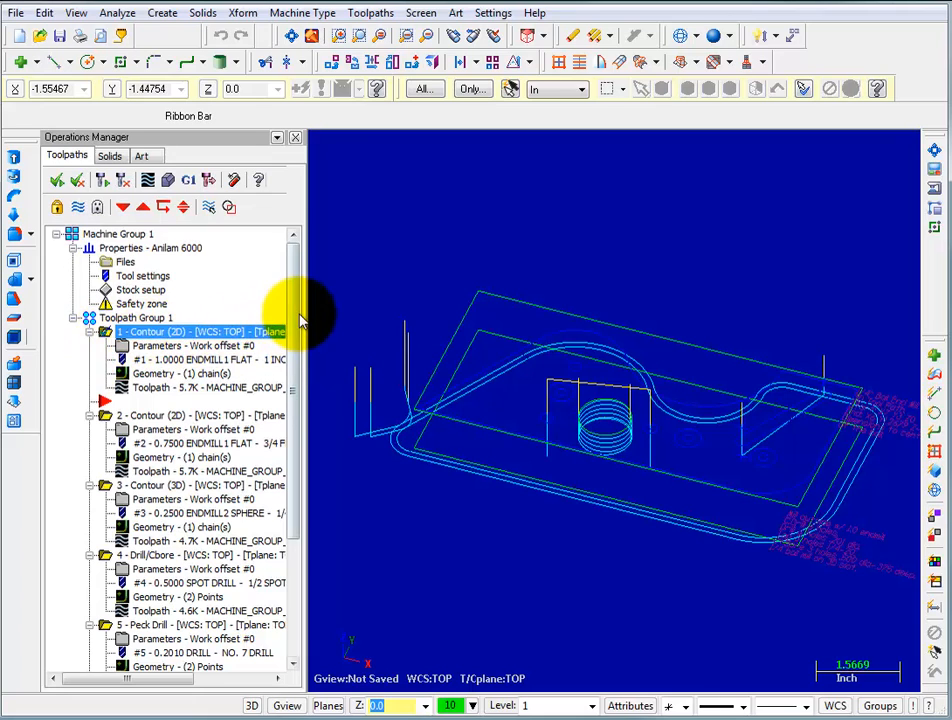
Select all seven operations in Toolpath Group 1 and edit their common parameters
scroll(down, 3)
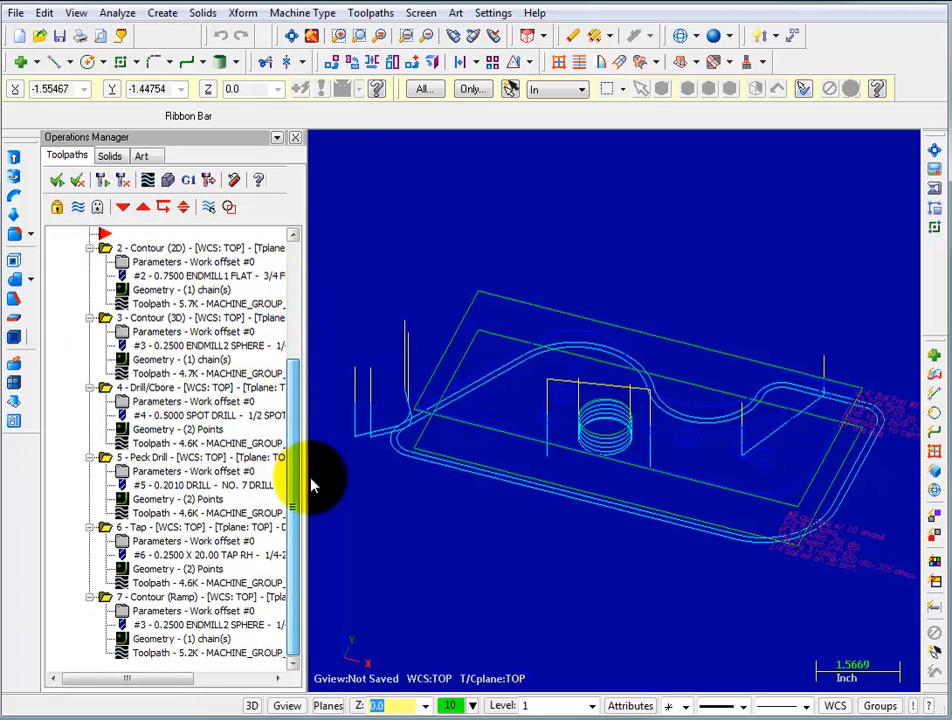
scroll(up, 3)
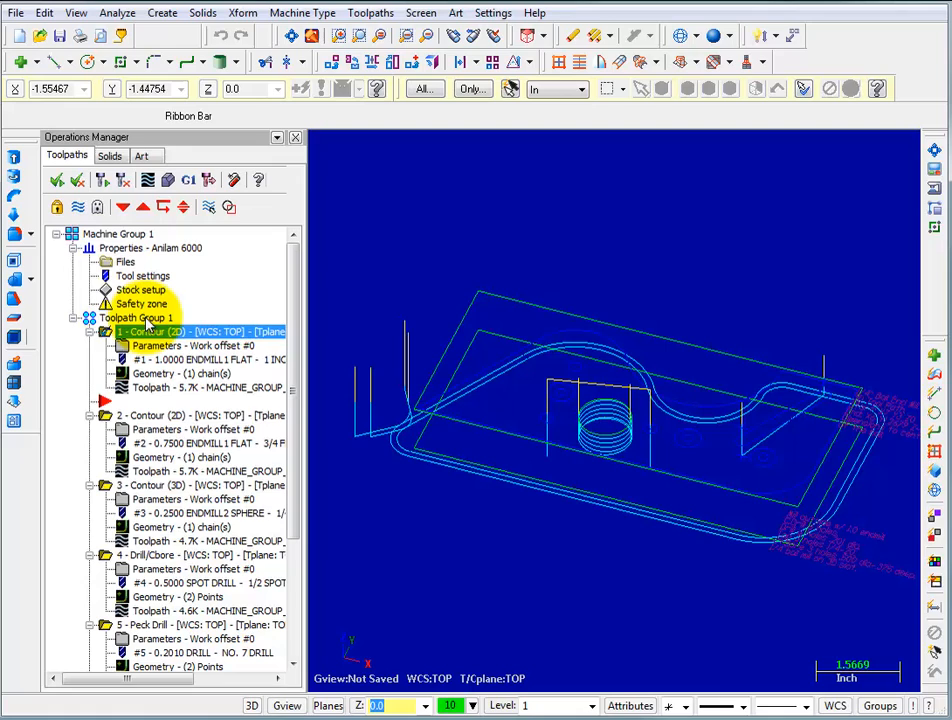
click(137, 317)
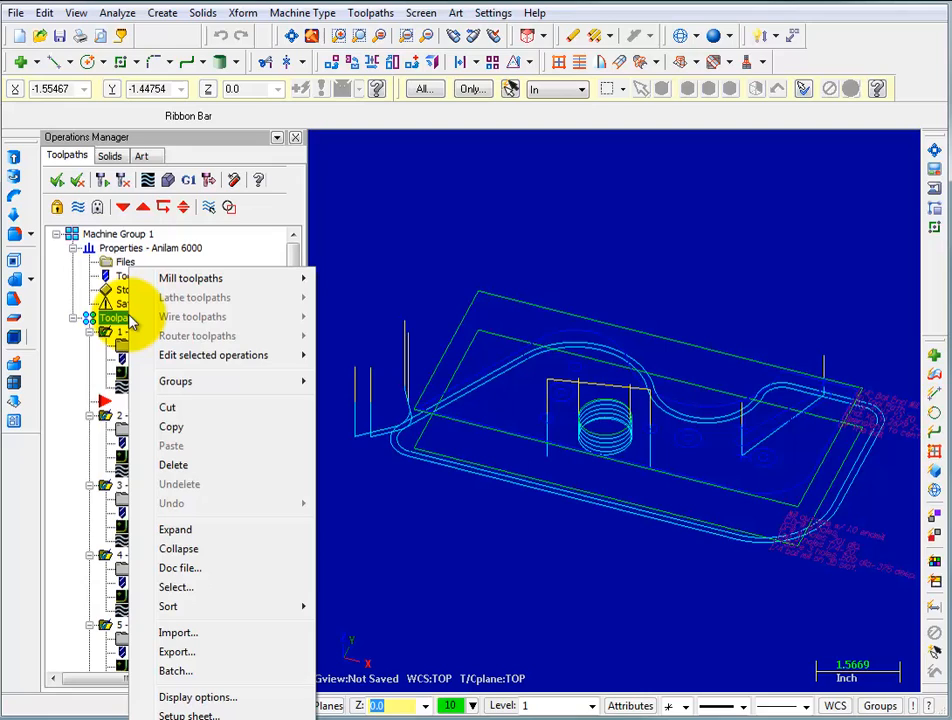
mouse_move(213, 355)
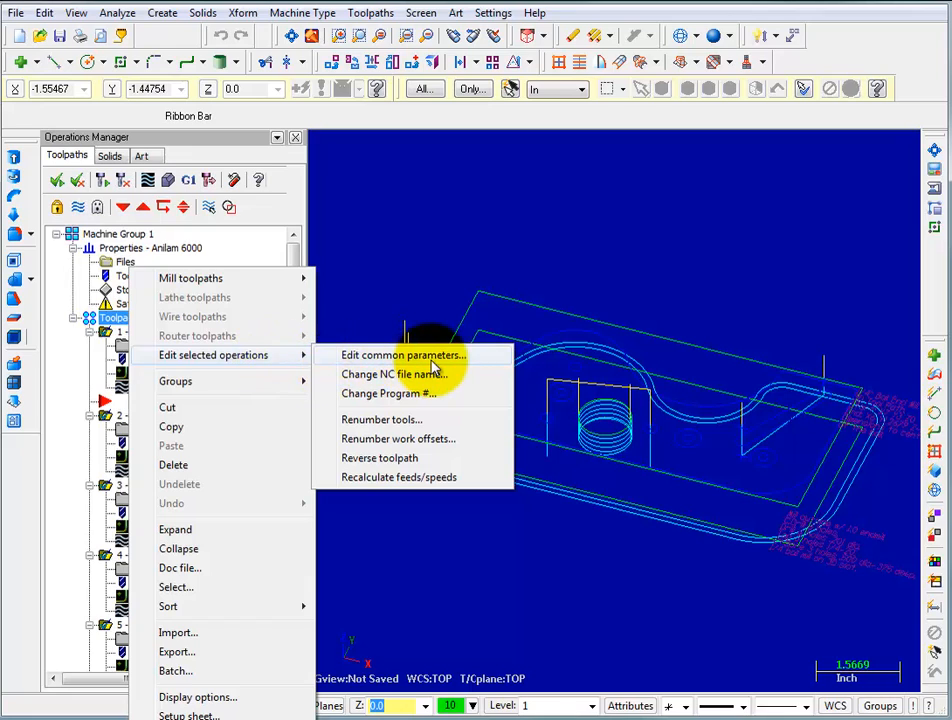
mouse_move(465, 360)
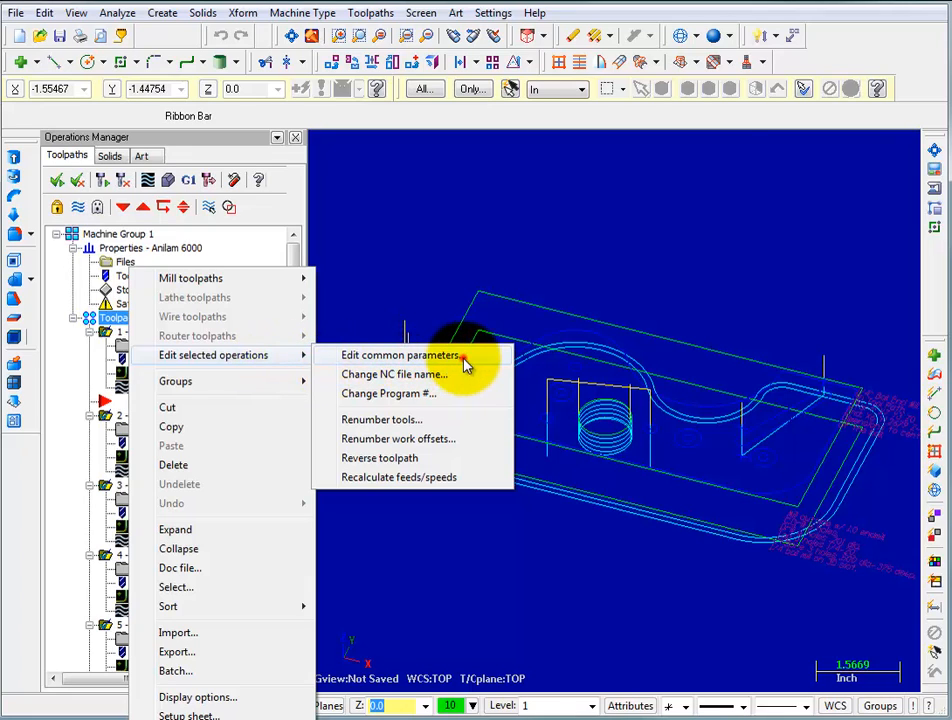
click(400, 355)
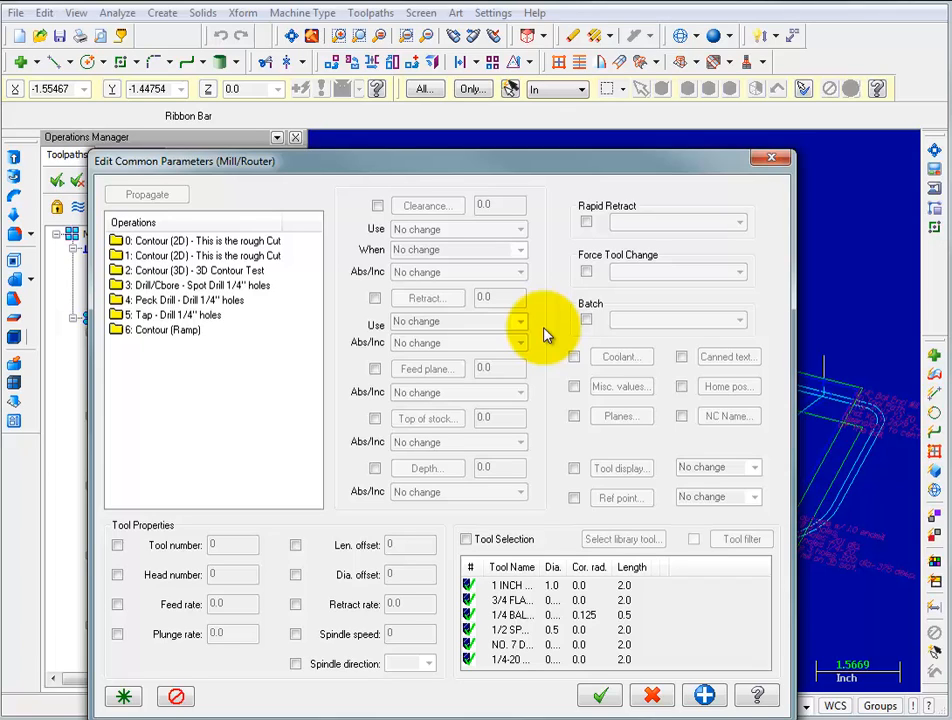
mouse_move(322, 296)
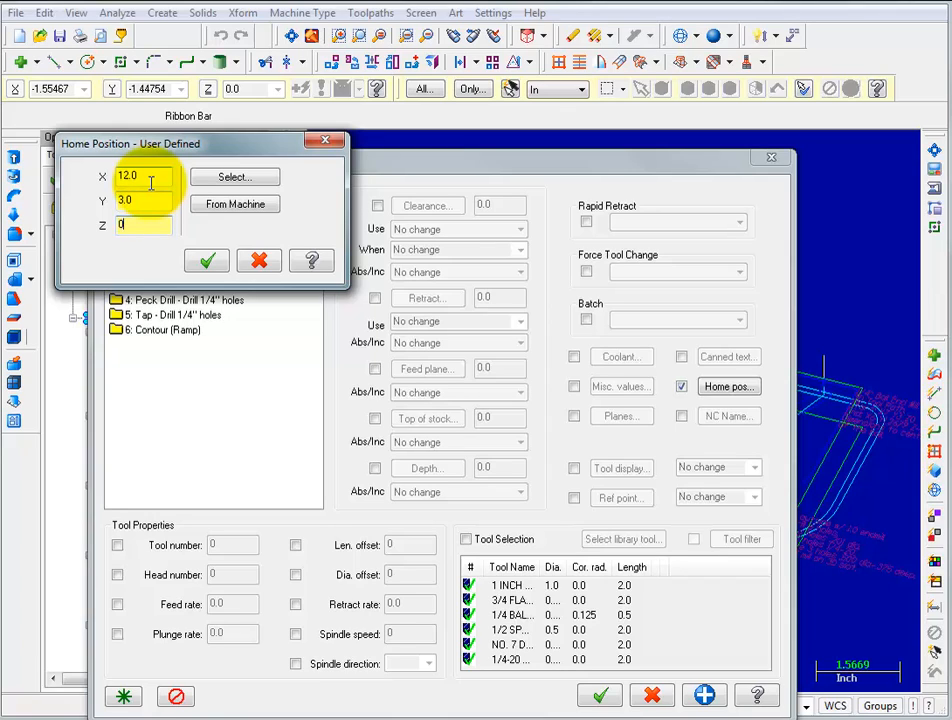
Apply home position X 12, Y 3, Z 0 to all seven operations
click(145, 200)
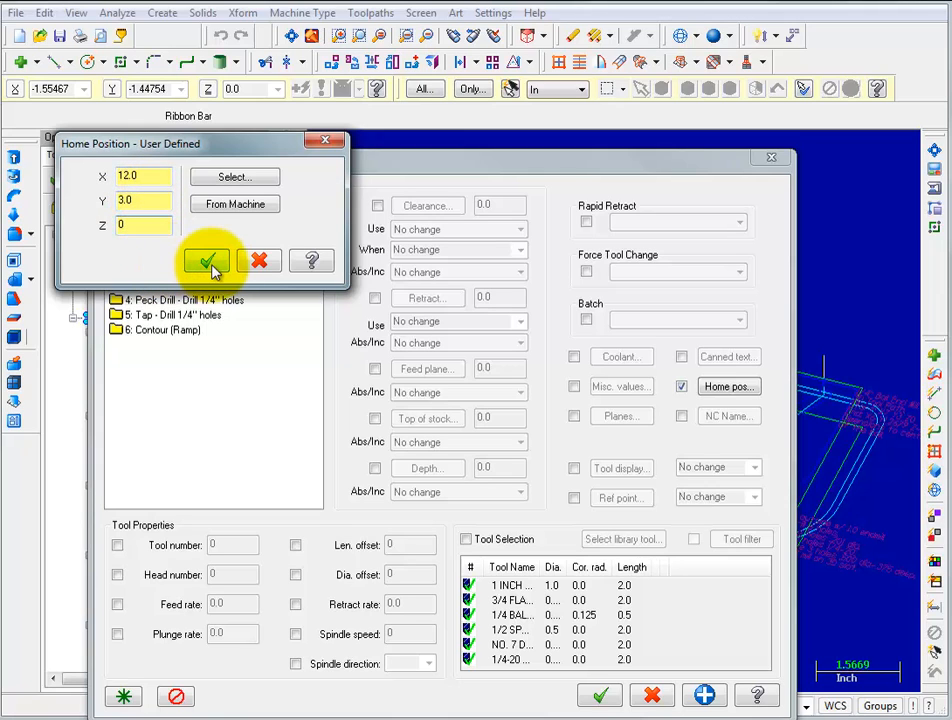
click(207, 260)
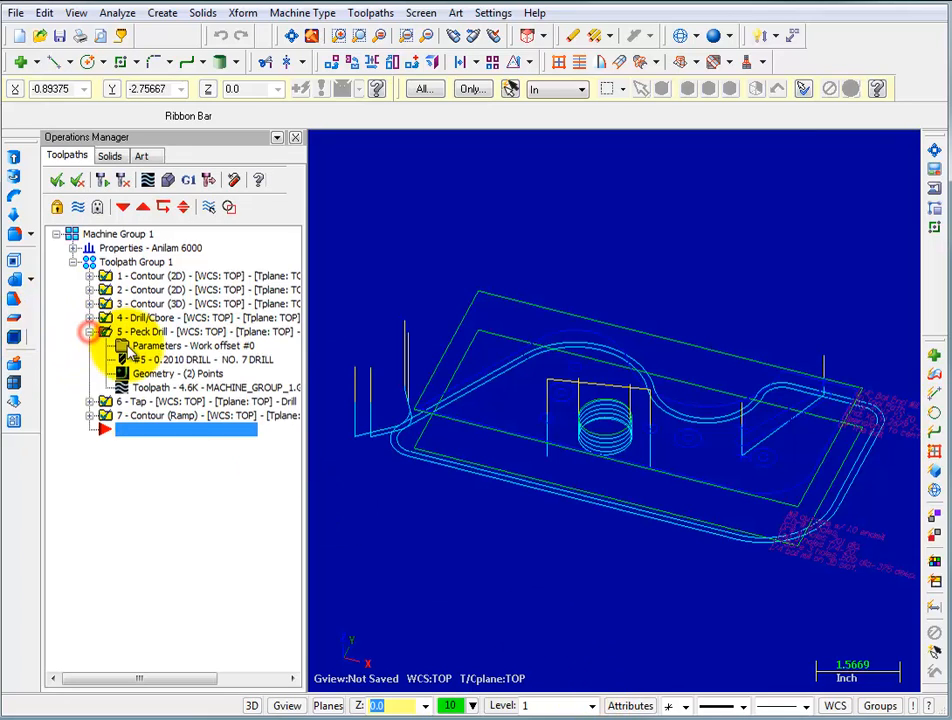
Verify the Peck Drill home position, then repost the operations to MACHINE_GROUP_1.G
double_click(156, 345)
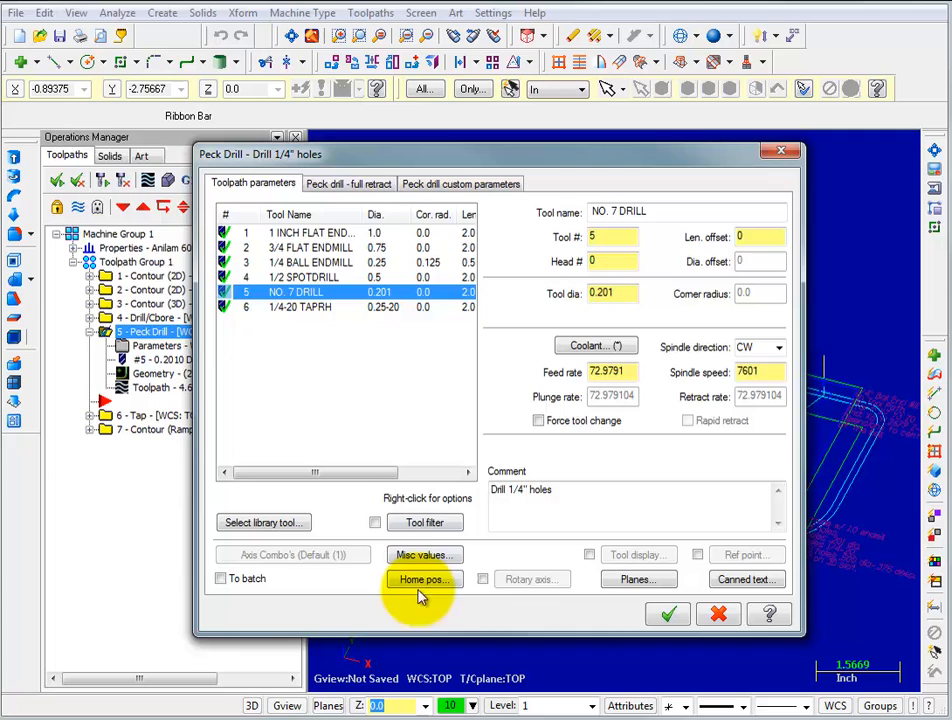
click(420, 579)
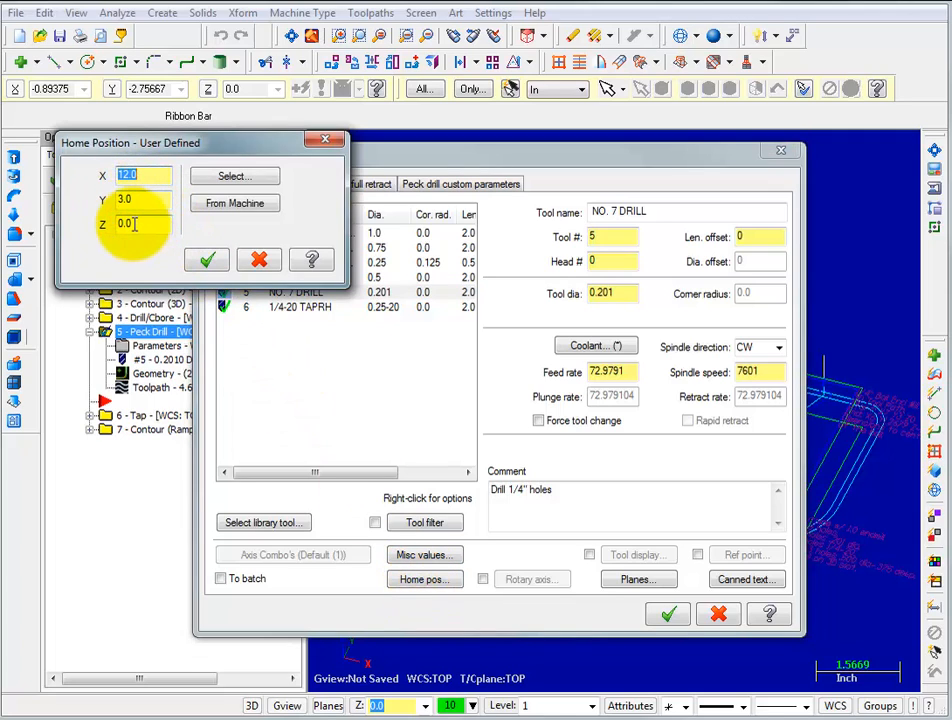
click(207, 260)
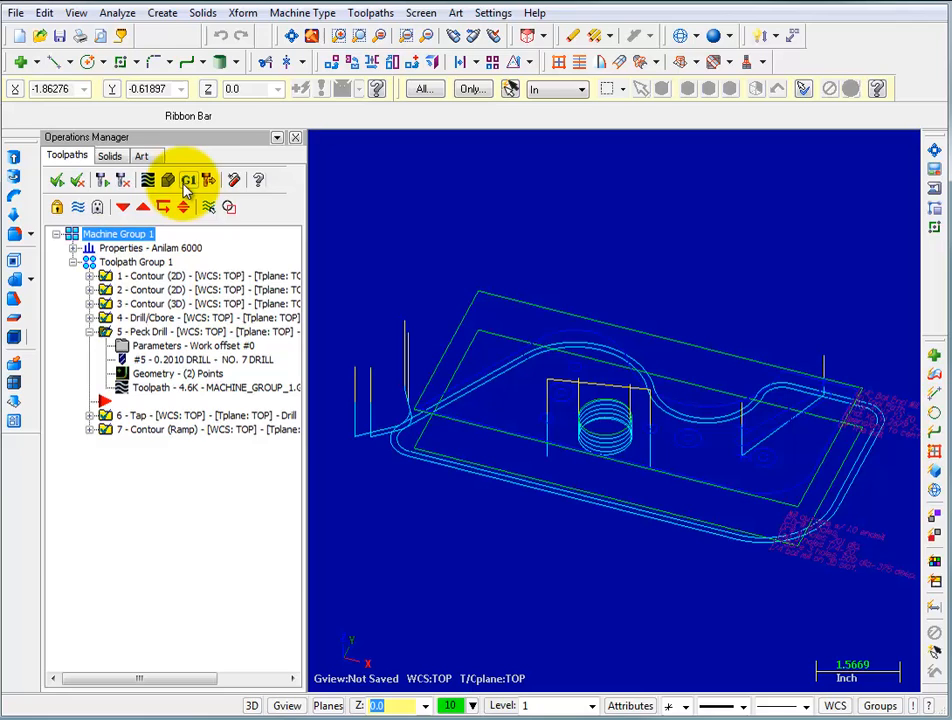
click(188, 180)
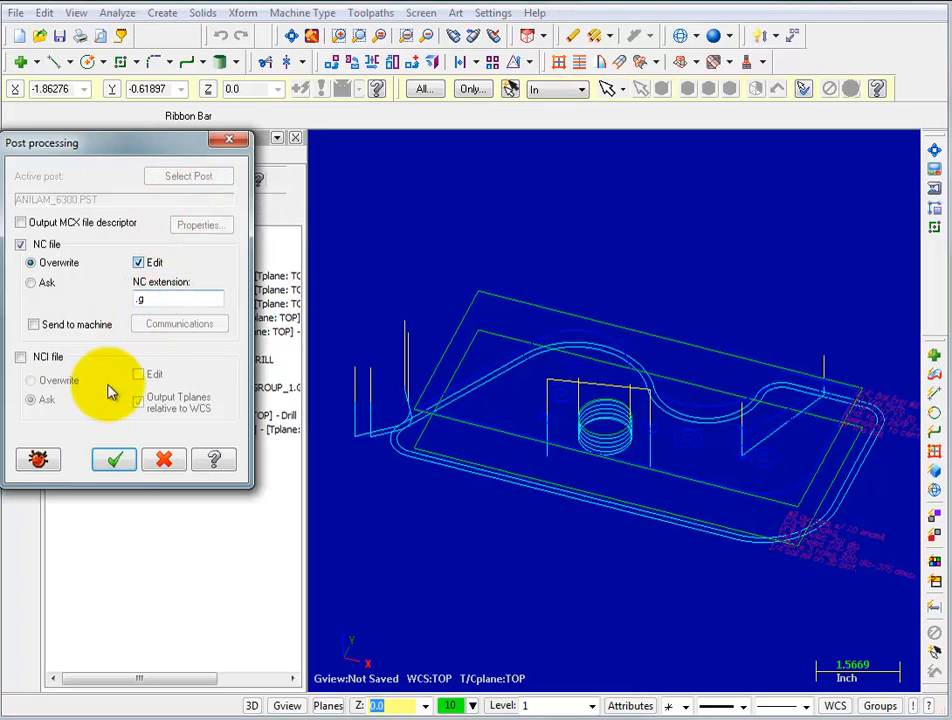
click(113, 459)
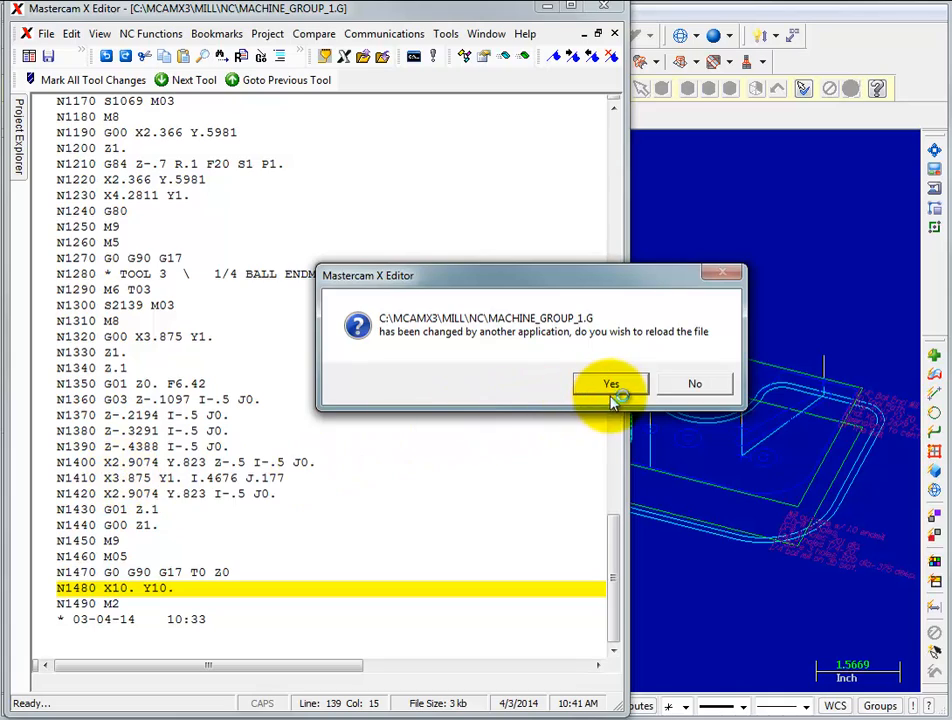
Reload MACHINE_GROUP_1.G and confirm it now ends with the X12. Y3. move
click(611, 384)
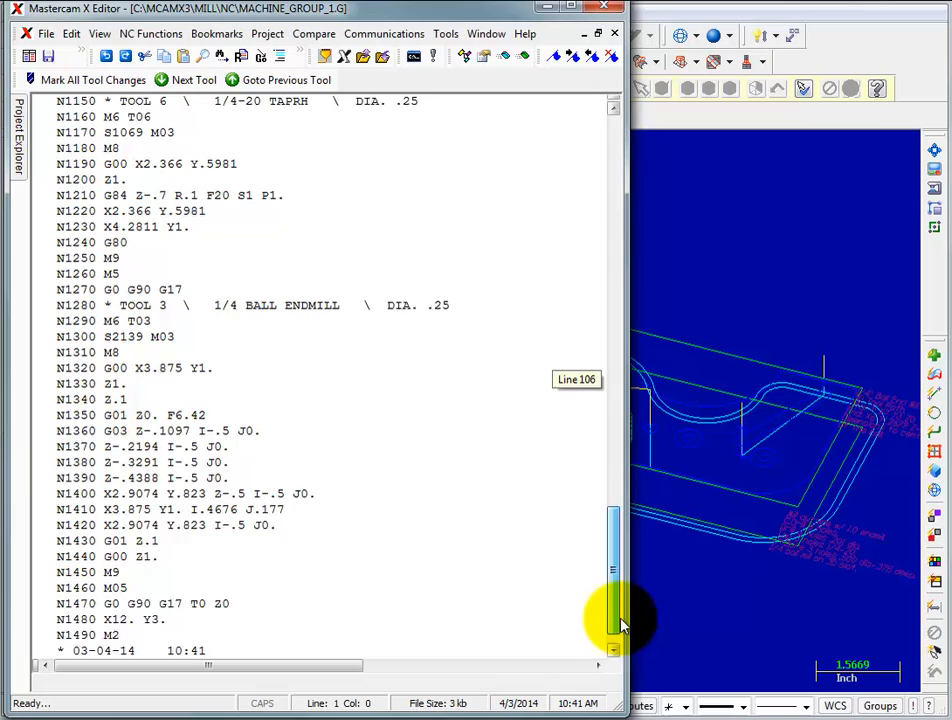
scroll(down, 3)
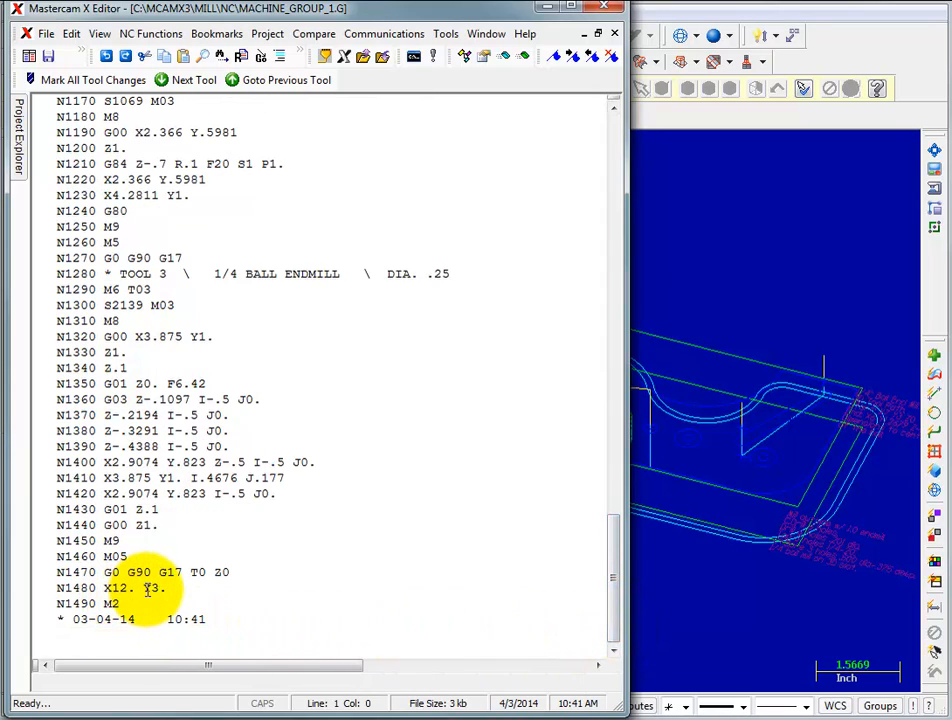
mouse_move(165, 603)
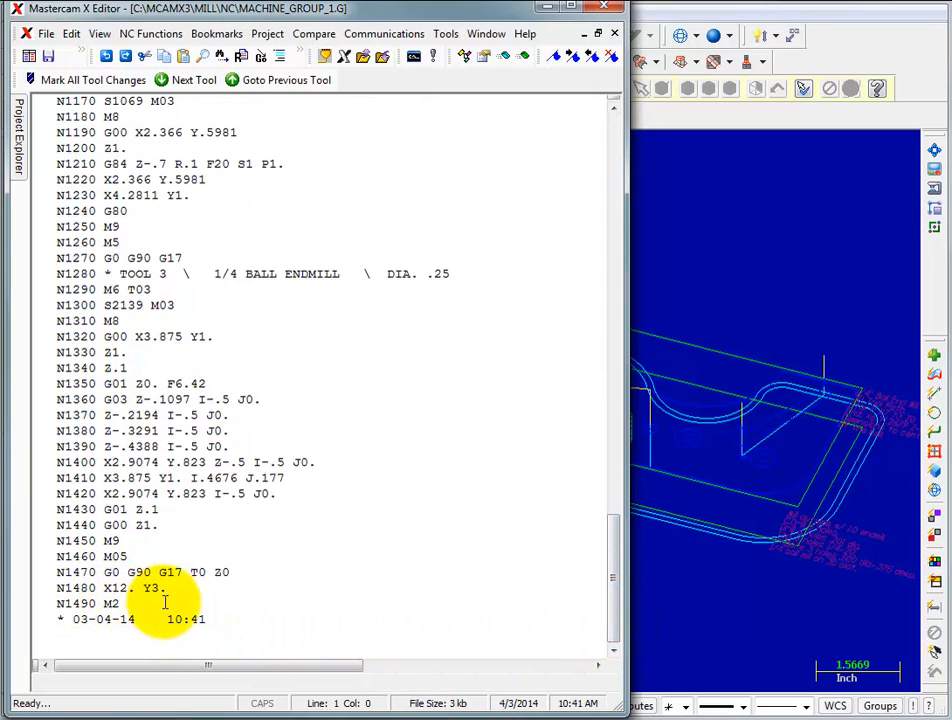